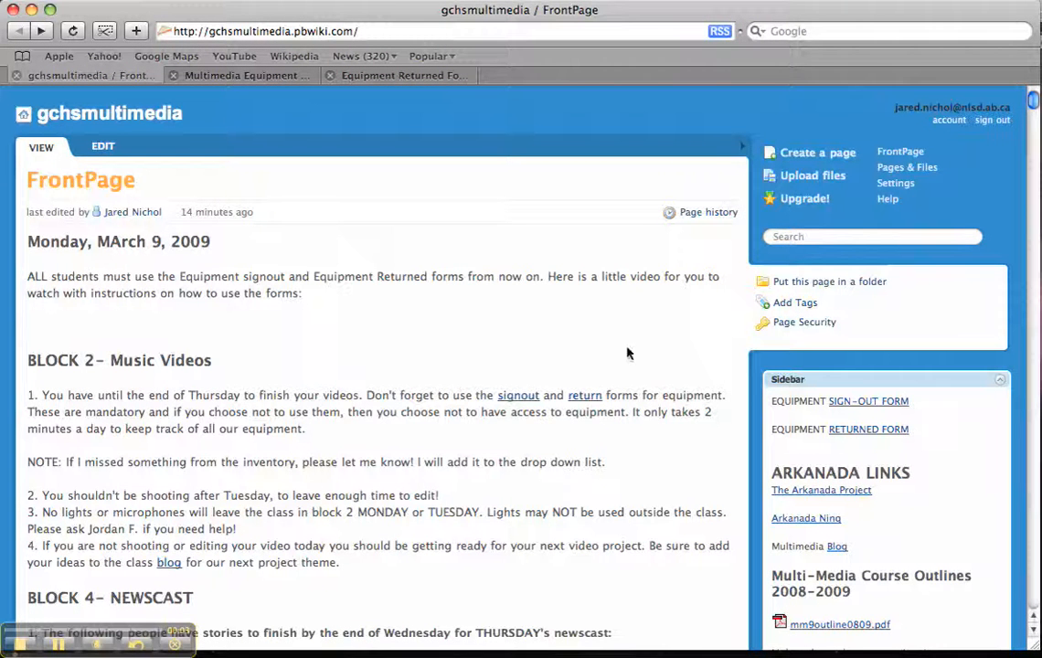
mouse_move(713, 346)
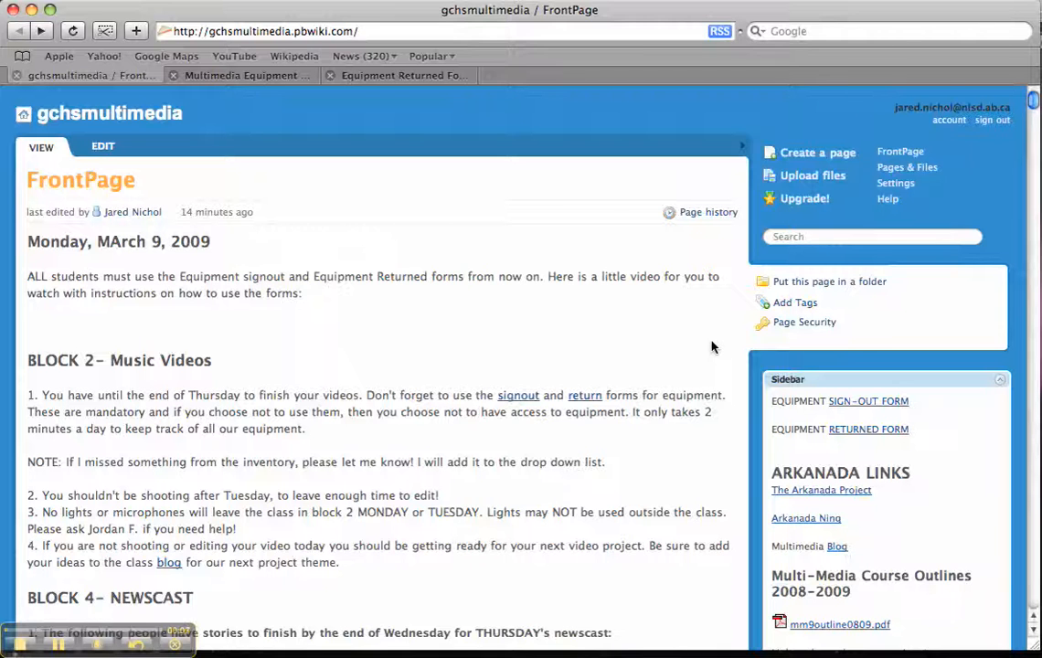
mouse_move(727, 366)
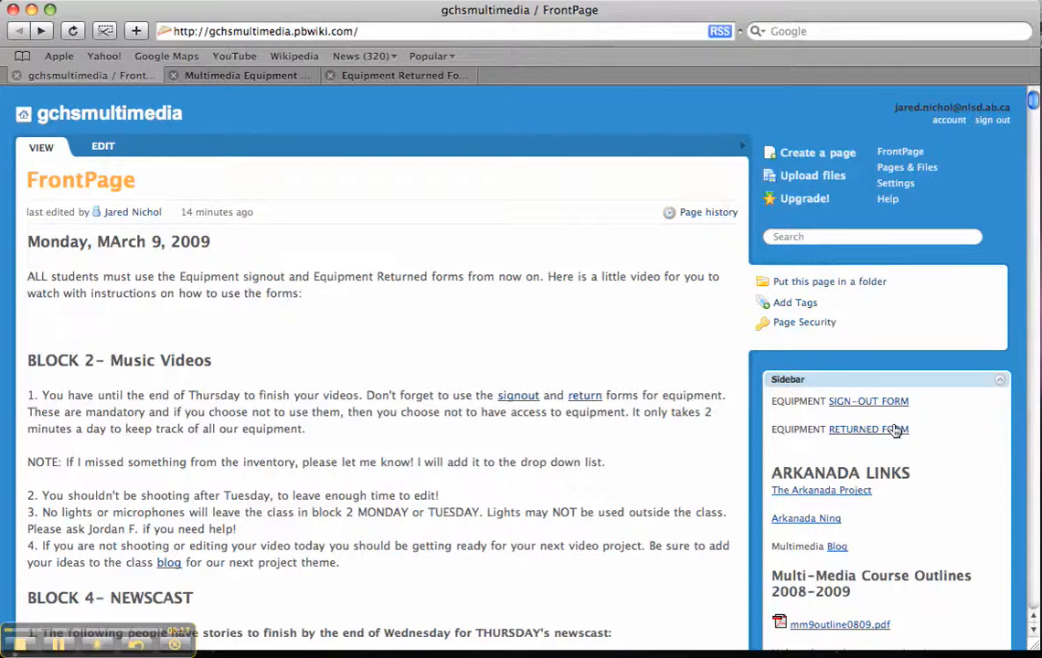
- Open the Equipment Returned Form, entering 'Mr. Nic' as signer and 'blah blach' as co-workers
left_click(867, 430)
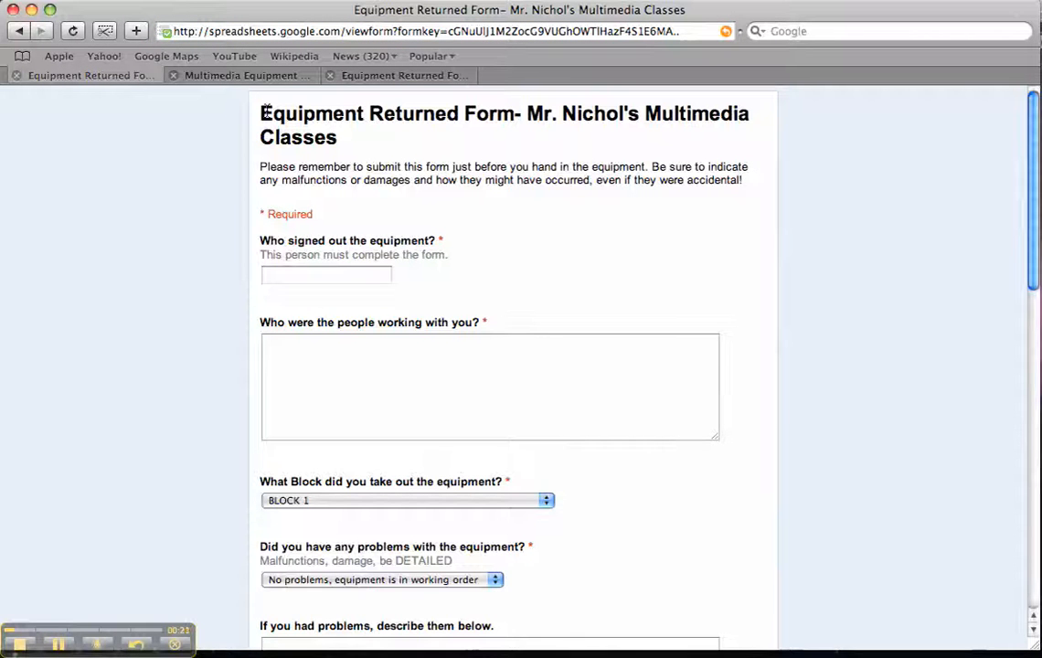
left_click(326, 276)
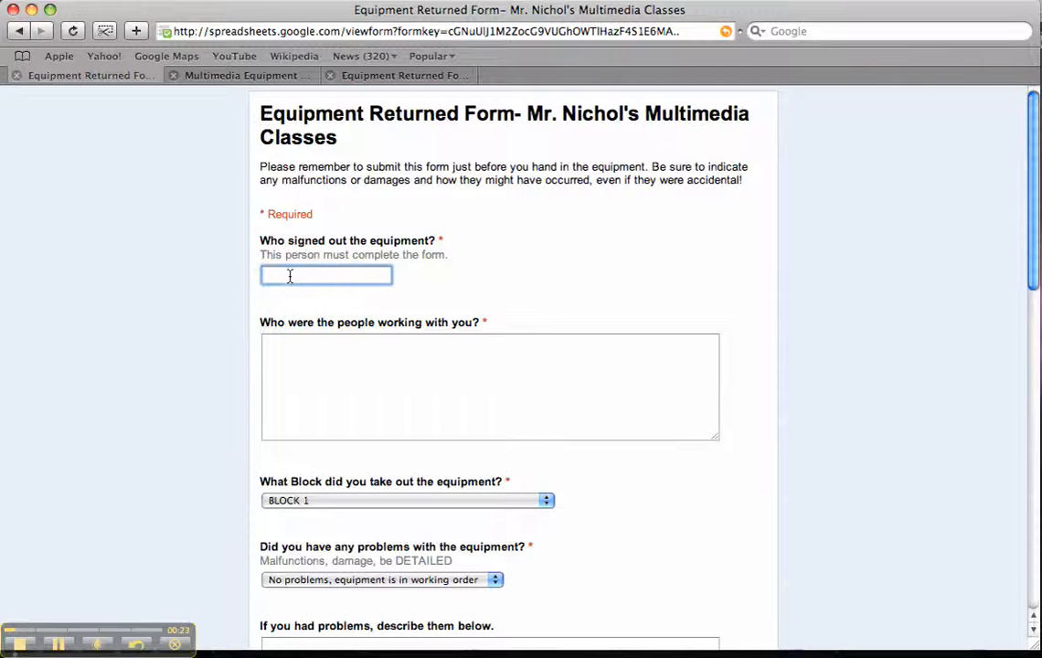
type("Mr. Nic")
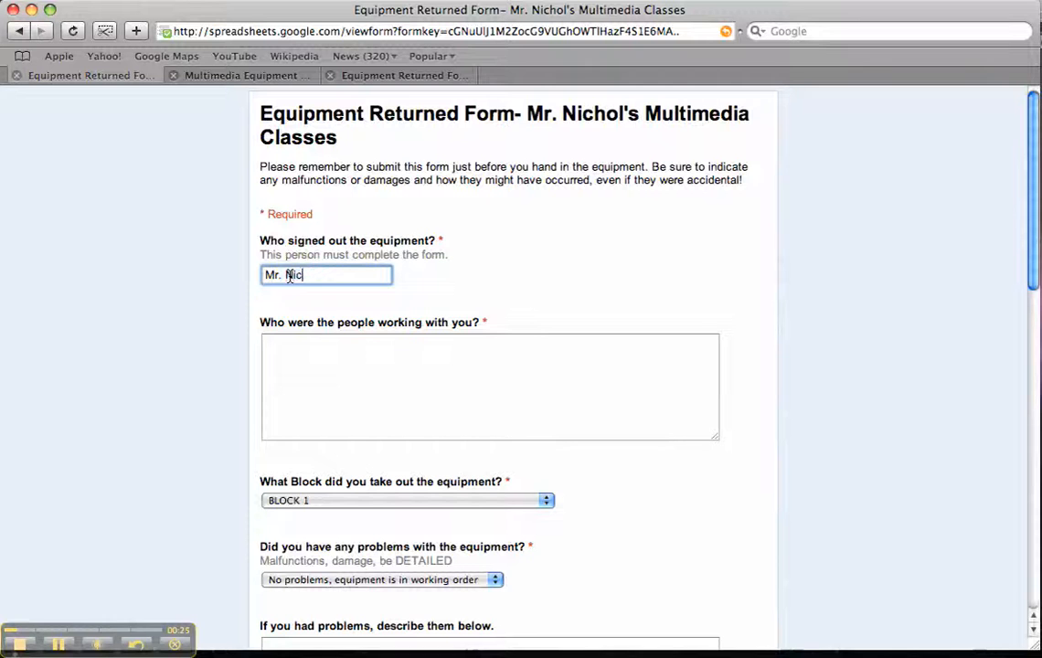
left_click(490, 387)
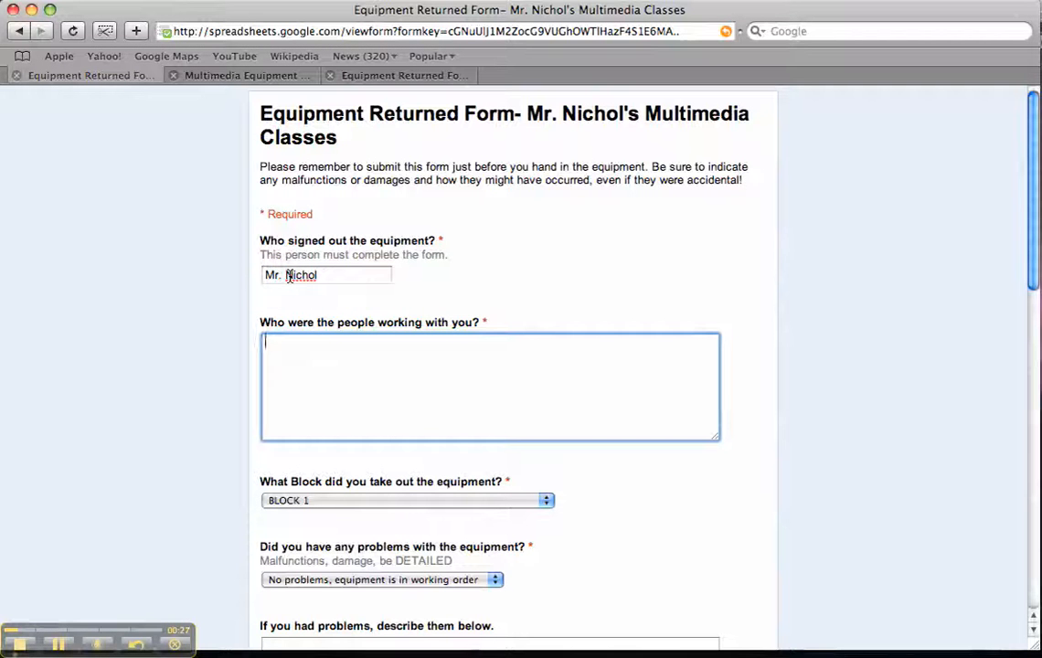
type("blah blach")
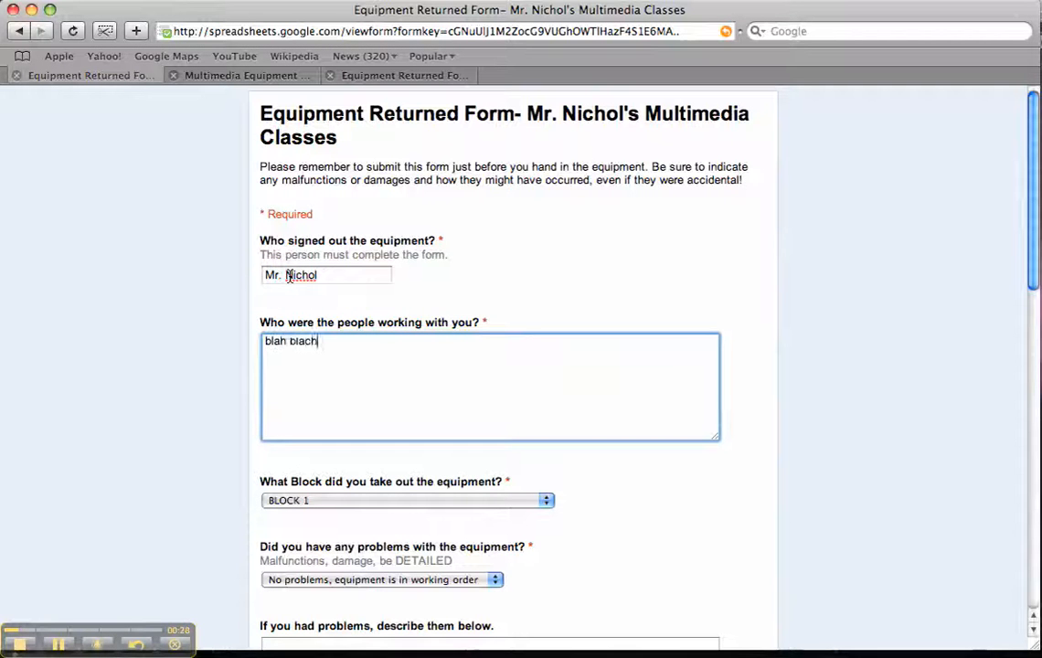
- Choose BLOCK 2 as the block and answer Yes to equipment problems
scroll("down", 3)
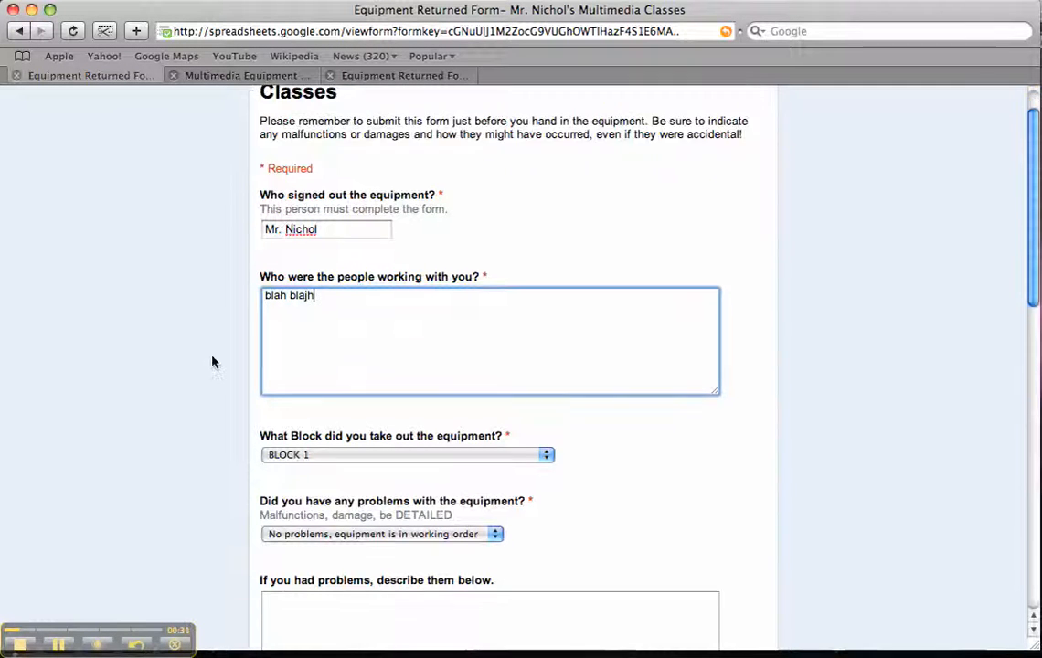
left_click(407, 454)
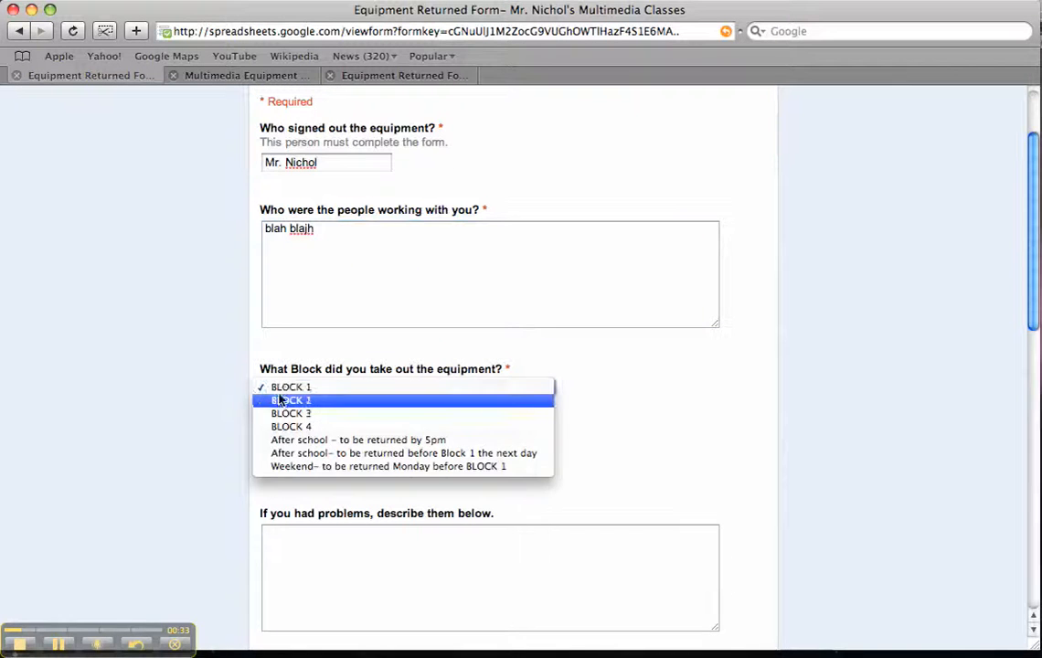
left_click(290, 399)
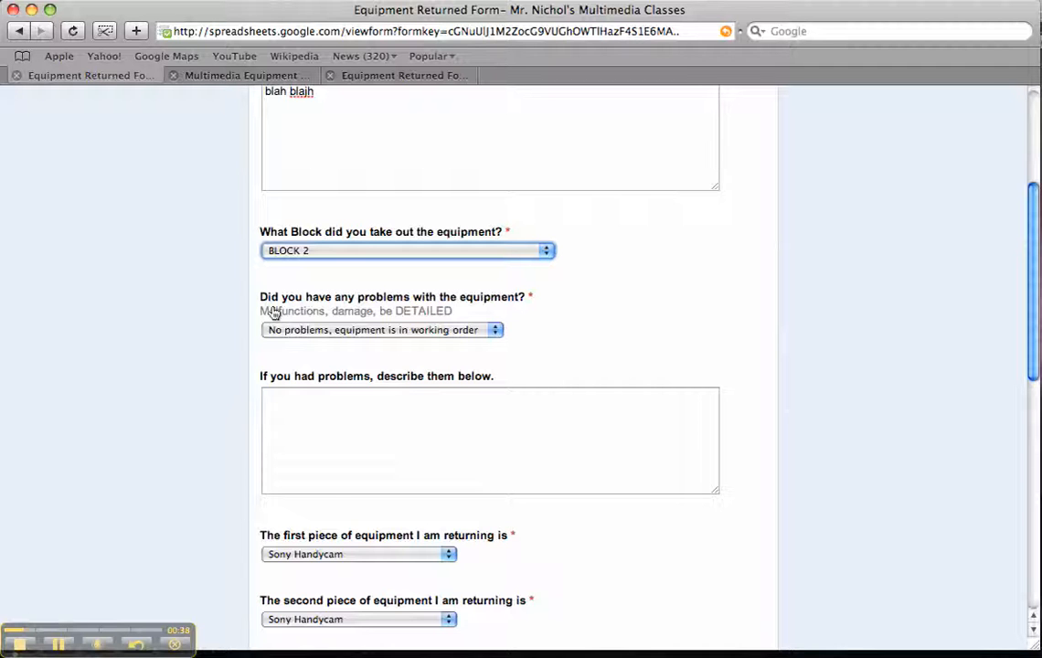
mouse_move(320, 334)
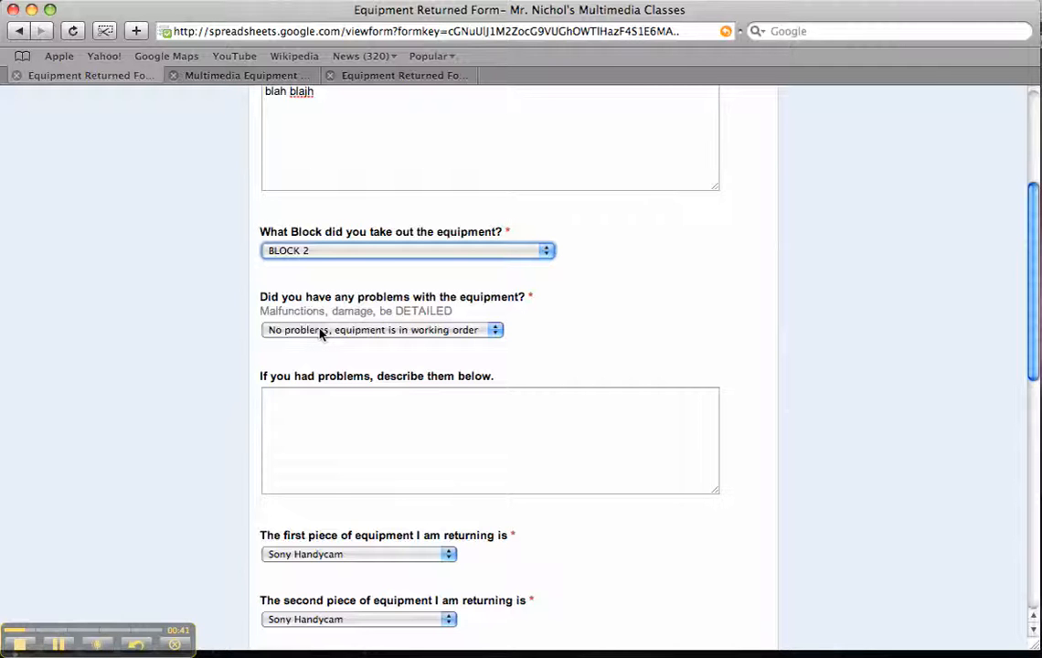
left_click(381, 330)
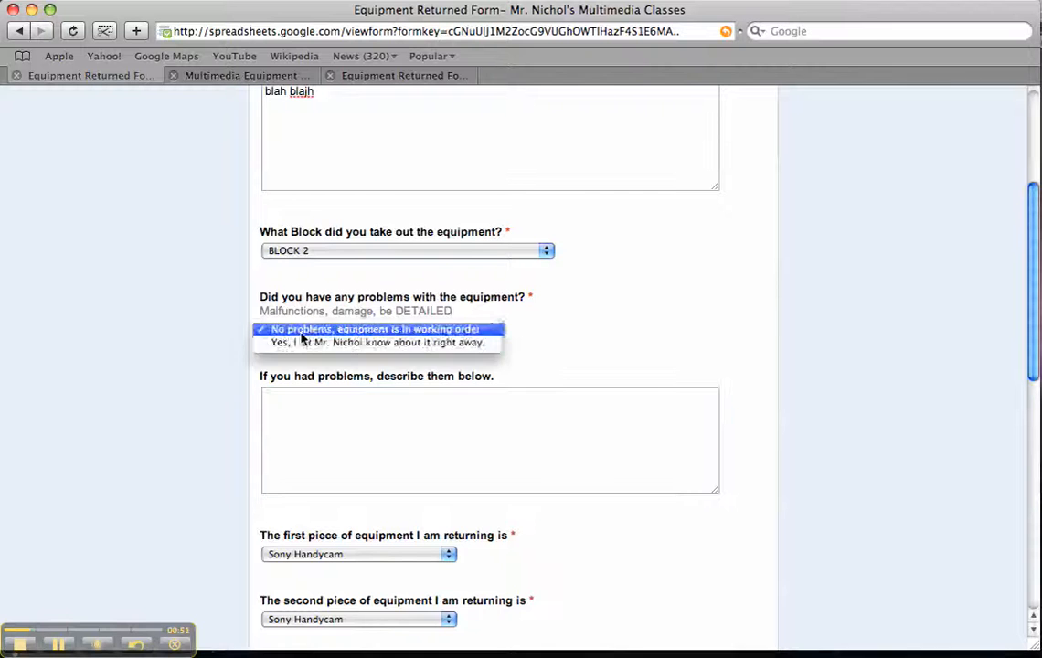
left_click(376, 342)
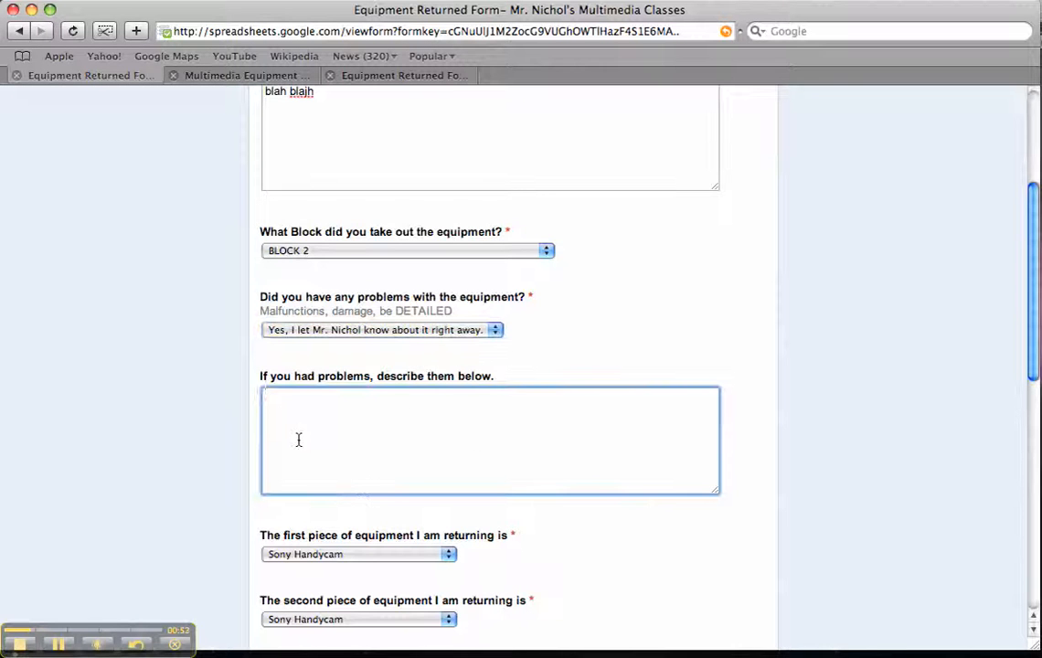
- Keep Yes for the mandatory question and submit the Equipment Returned Form
scroll("down", 3)
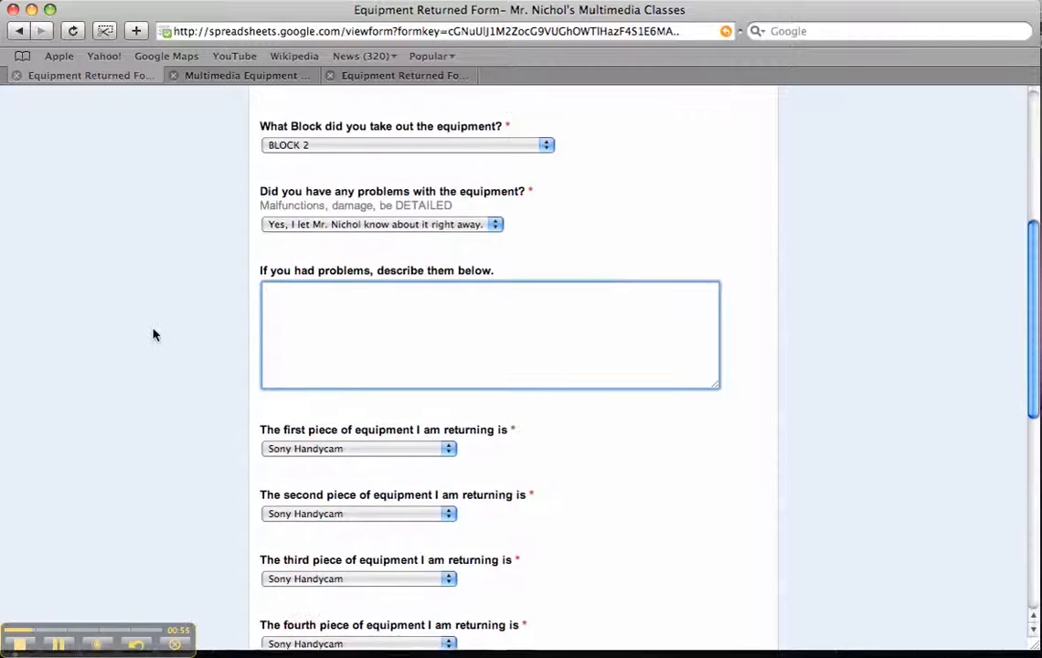
scroll("down", 3)
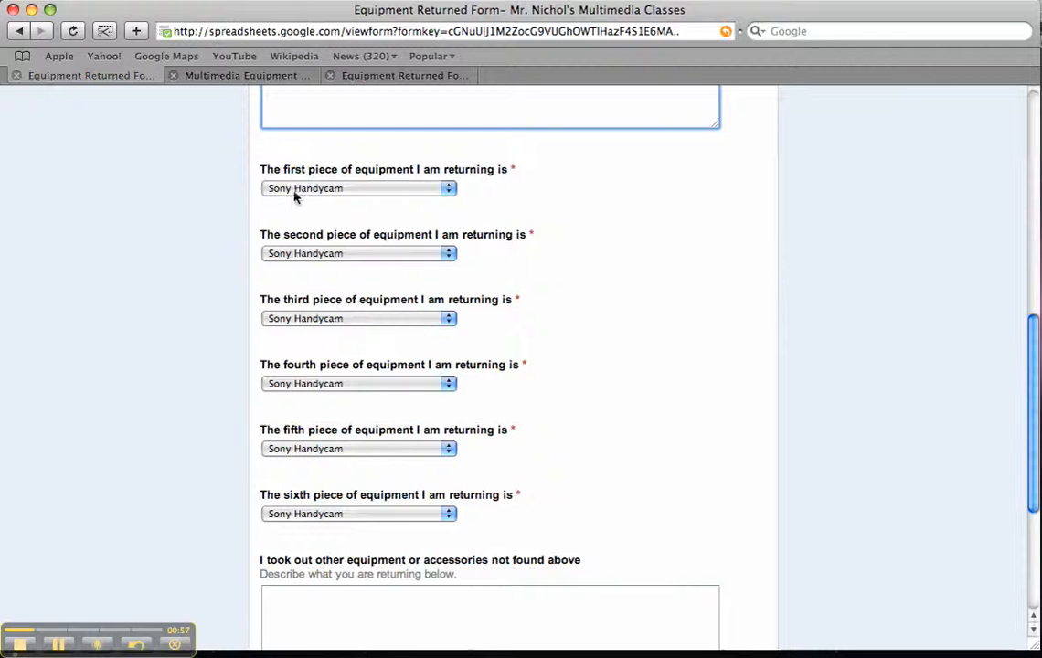
left_click(357, 187)
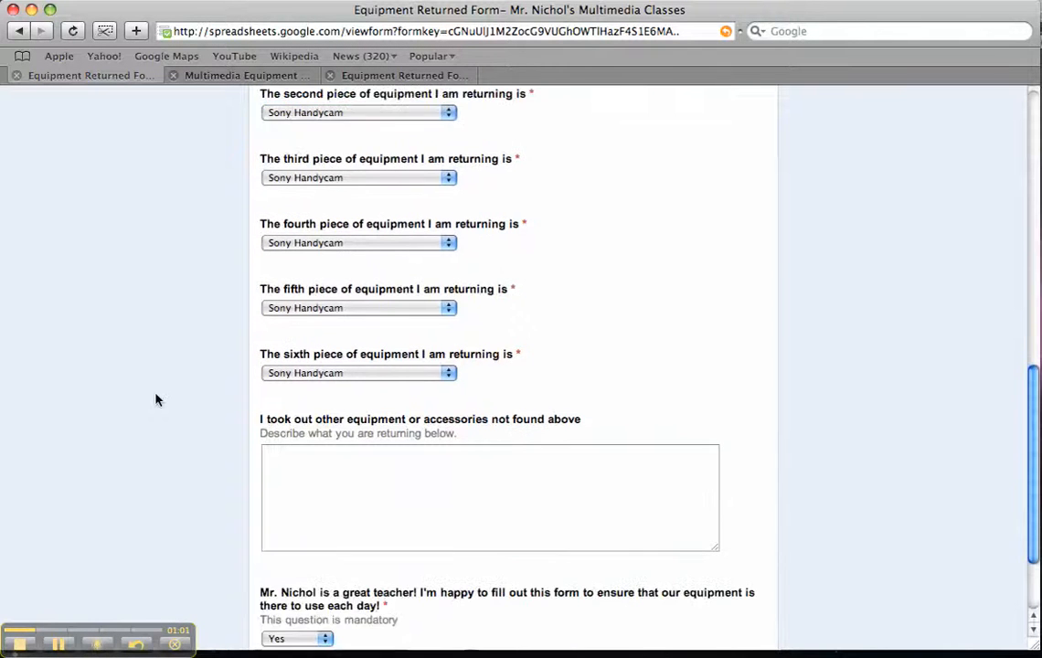
scroll("down", 3)
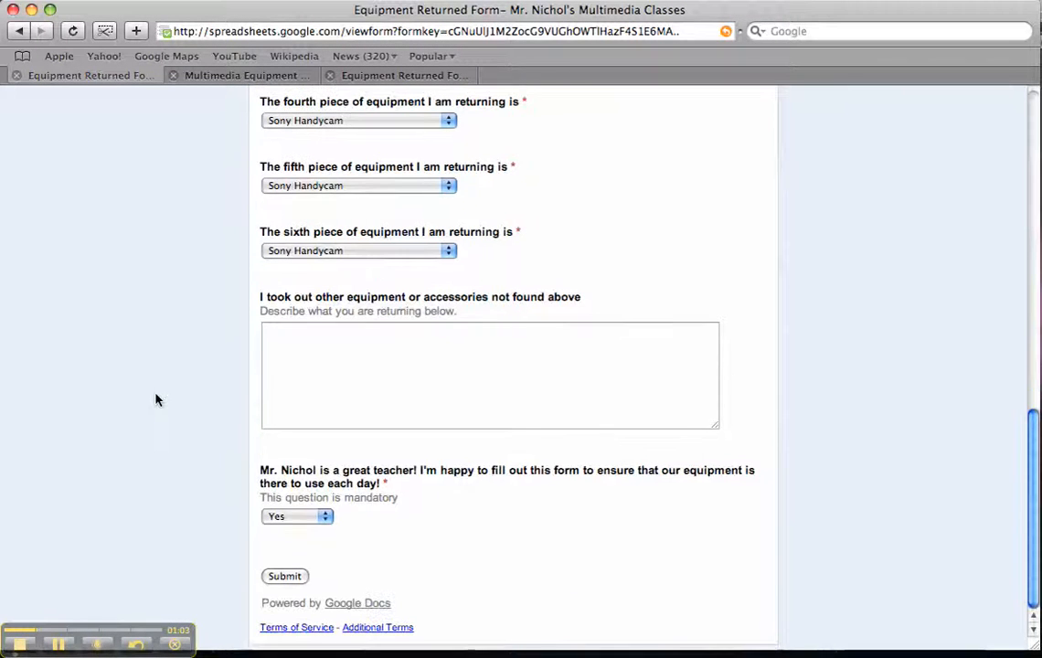
mouse_move(423, 293)
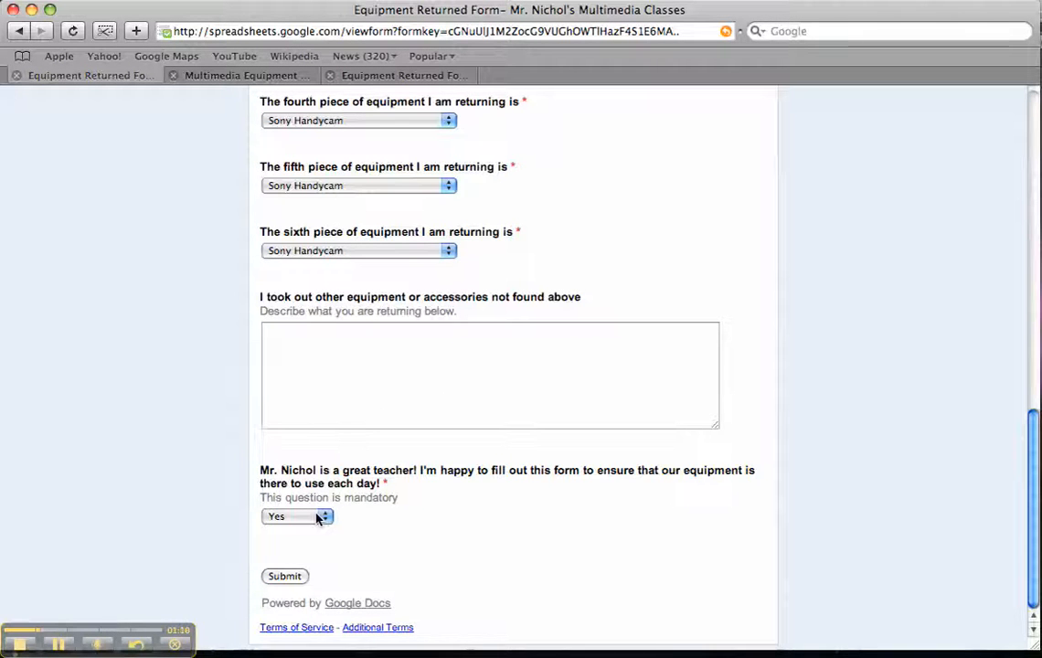
left_click(298, 516)
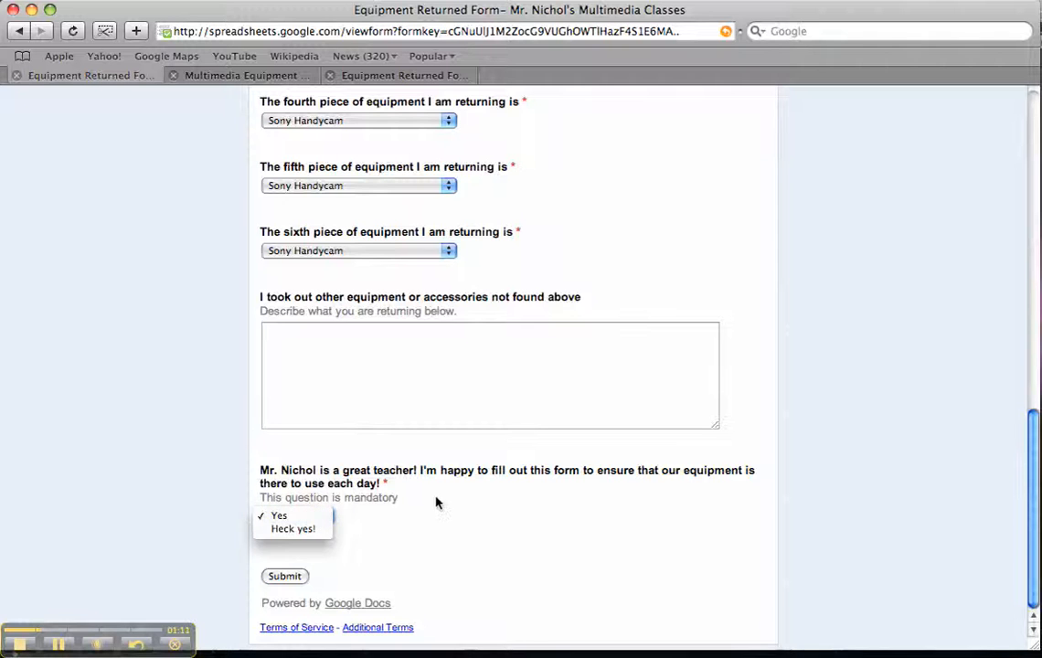
left_click(278, 515)
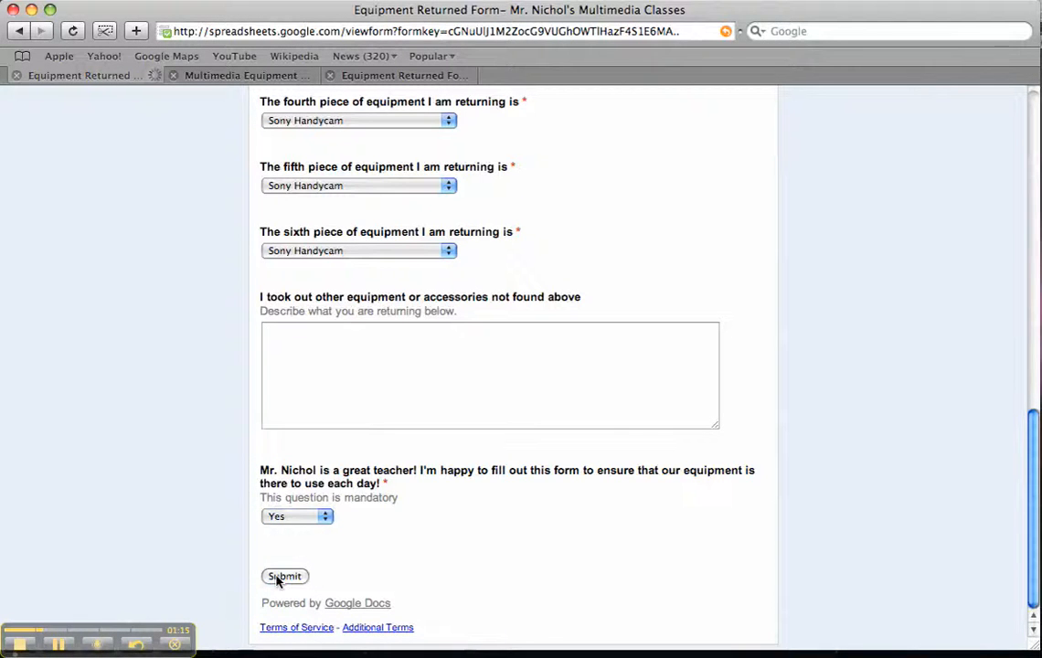
left_click(285, 576)
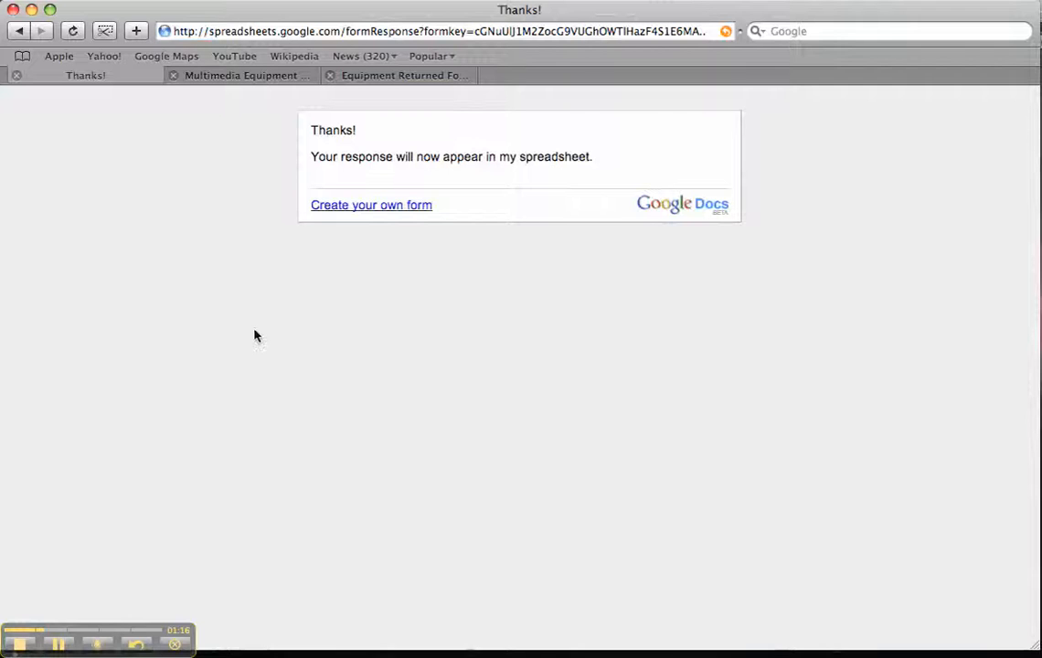